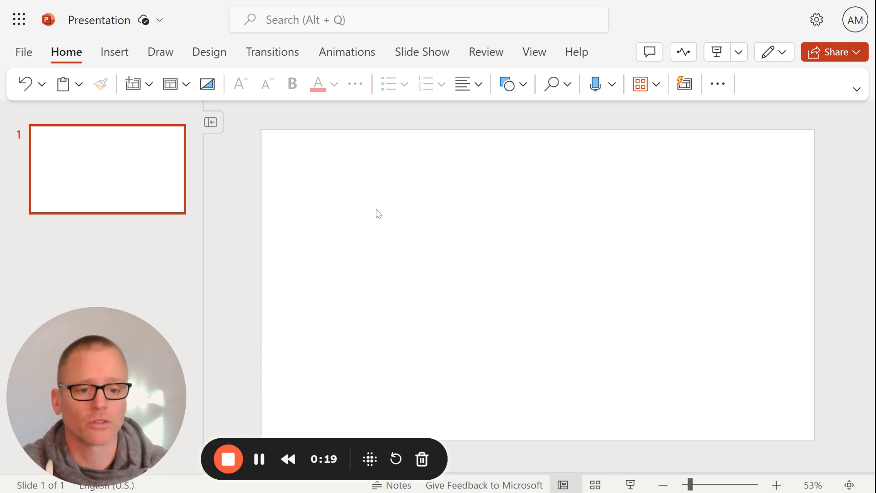
mouse_move(465, 278)
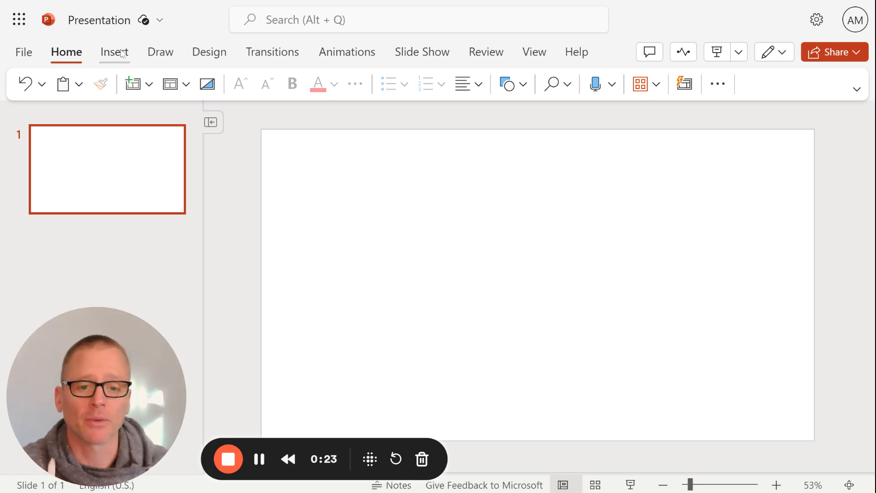
- Show the SmartArt layout gallery from Insert, scrolled to the Hierarchy designs
click(114, 51)
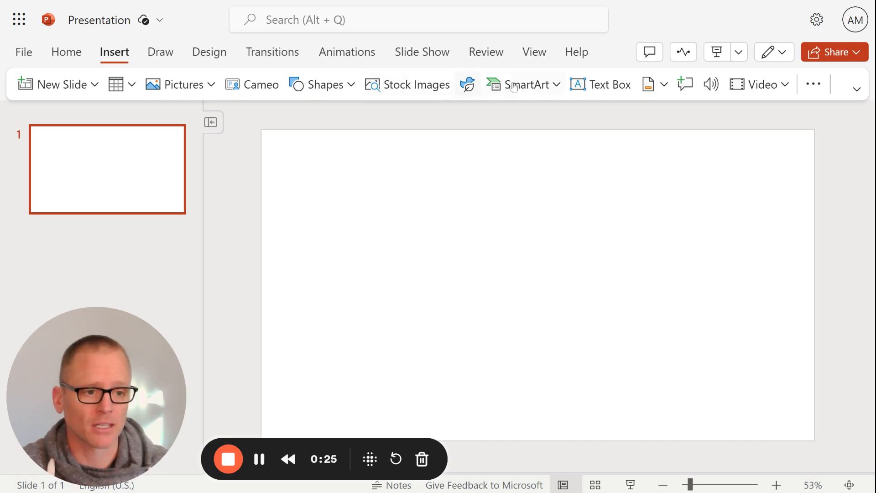
click(522, 84)
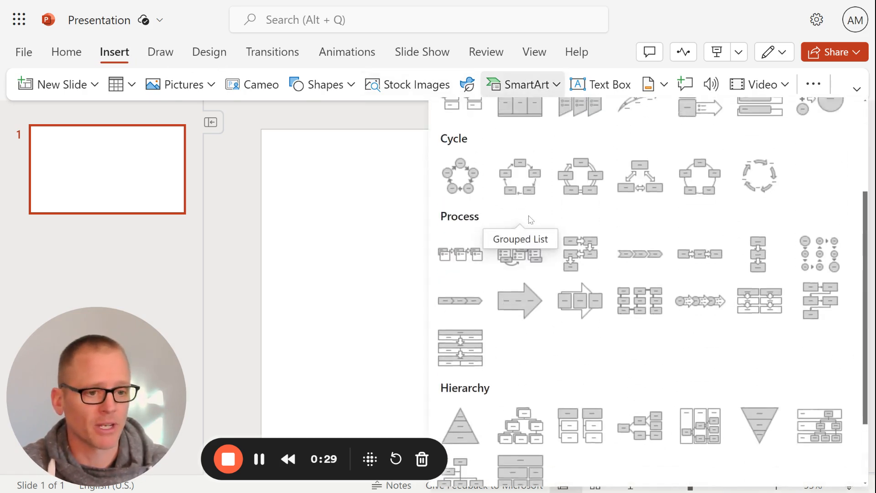
scroll(down, 3)
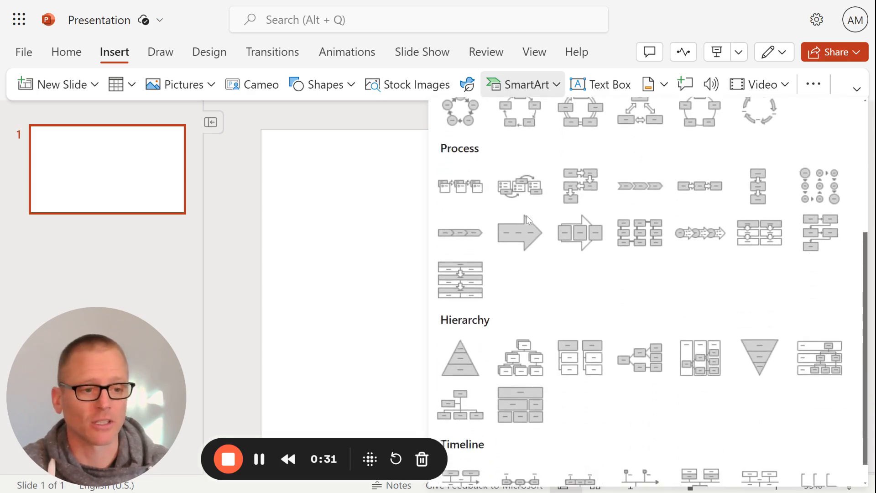
mouse_move(579, 186)
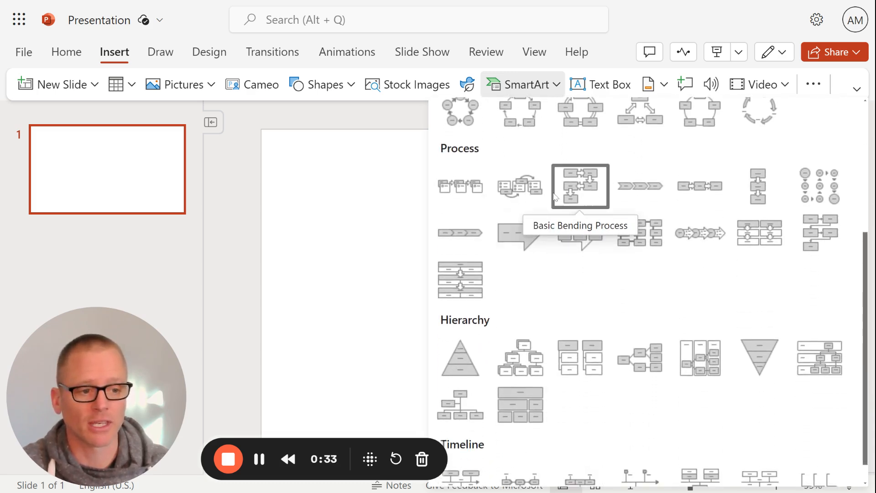
mouse_move(460, 186)
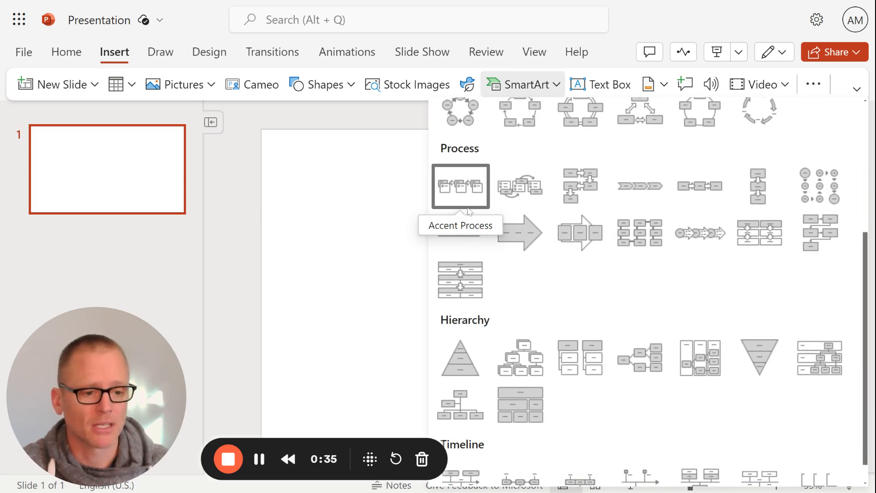
scroll(down, 3)
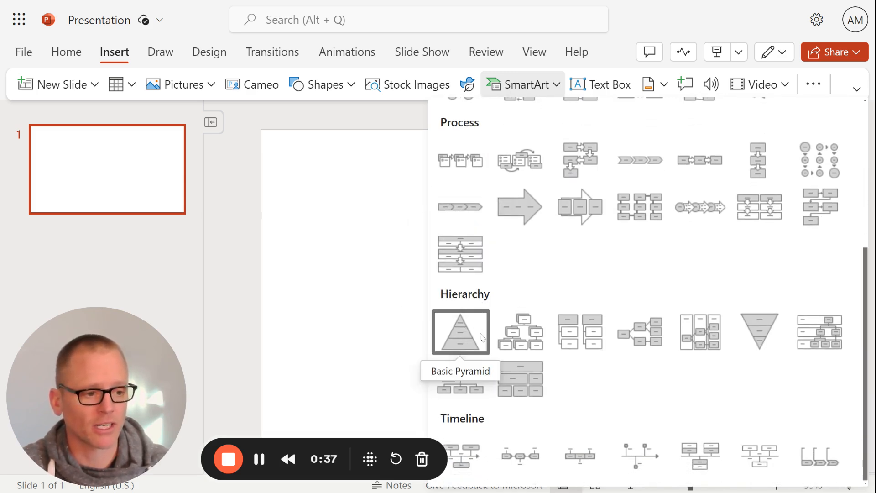
mouse_move(459, 378)
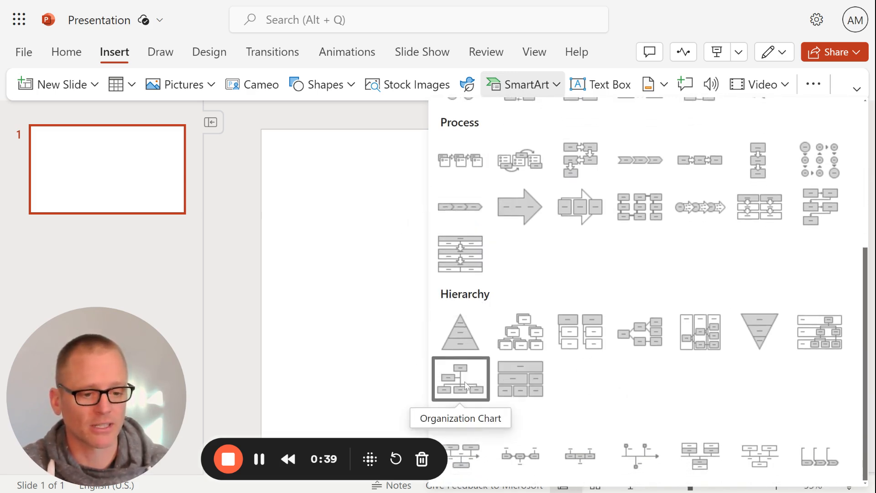
- Insert an Organization Chart reading CEO over CTO, CFO, Security plus a new empty box
click(459, 378)
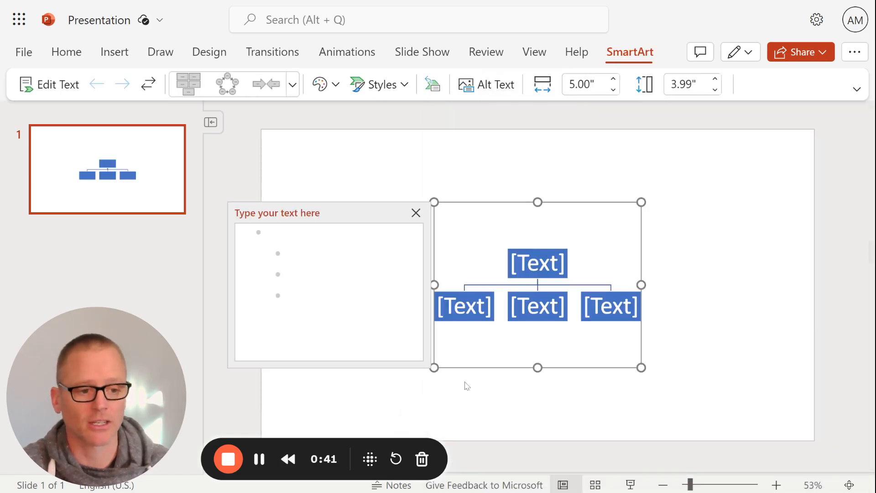
mouse_move(534, 270)
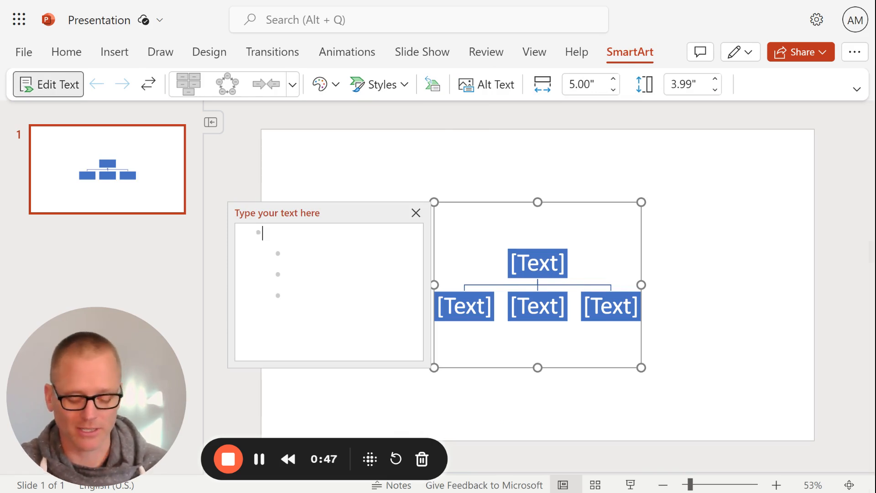
text(CEO)
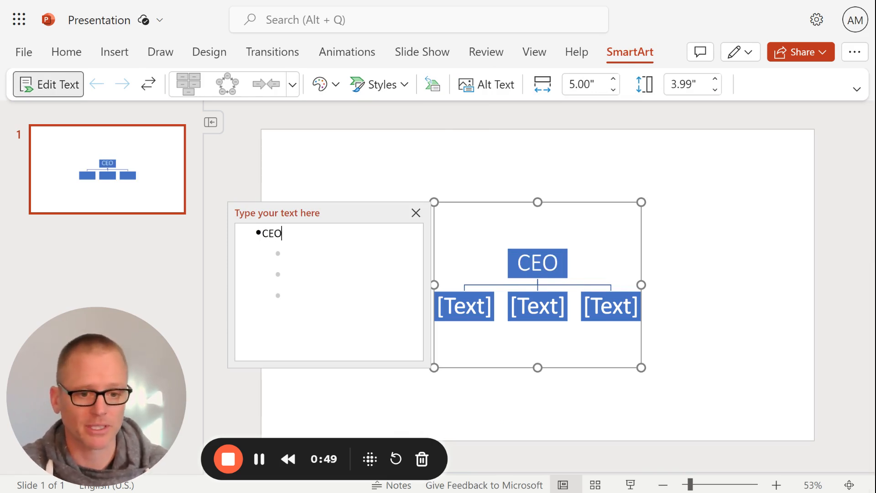
text(CTO)
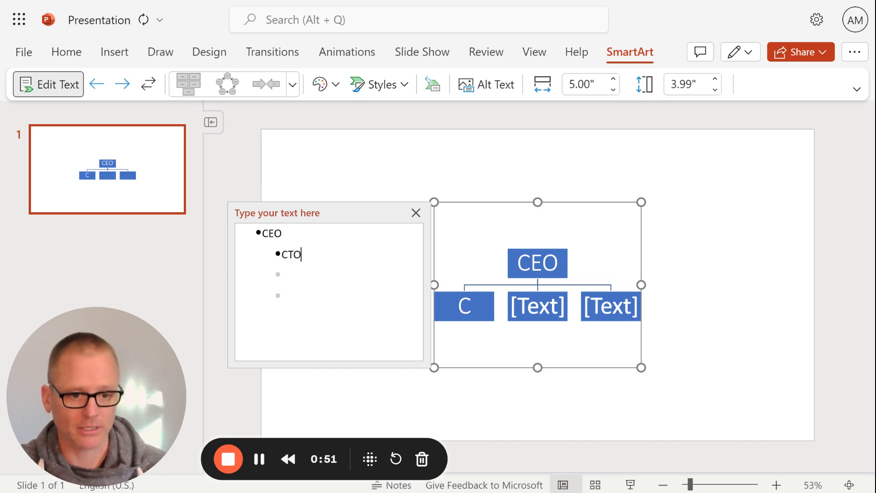
text(CFO)
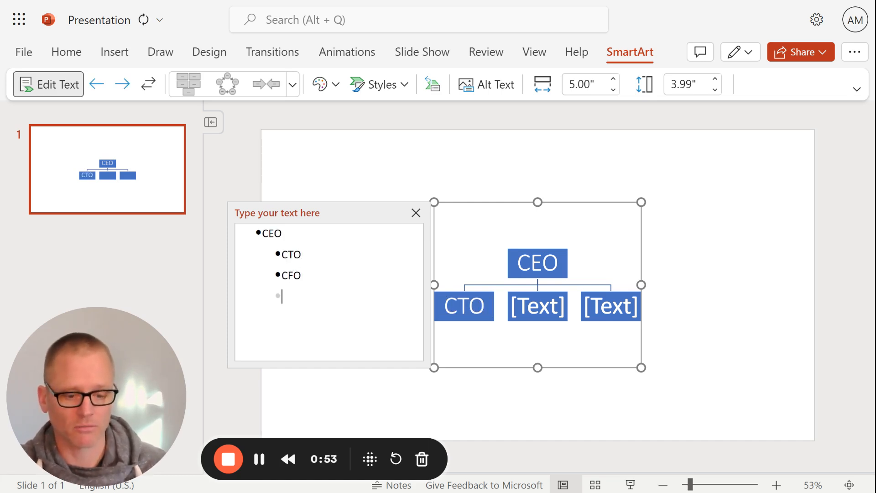
text(Security)
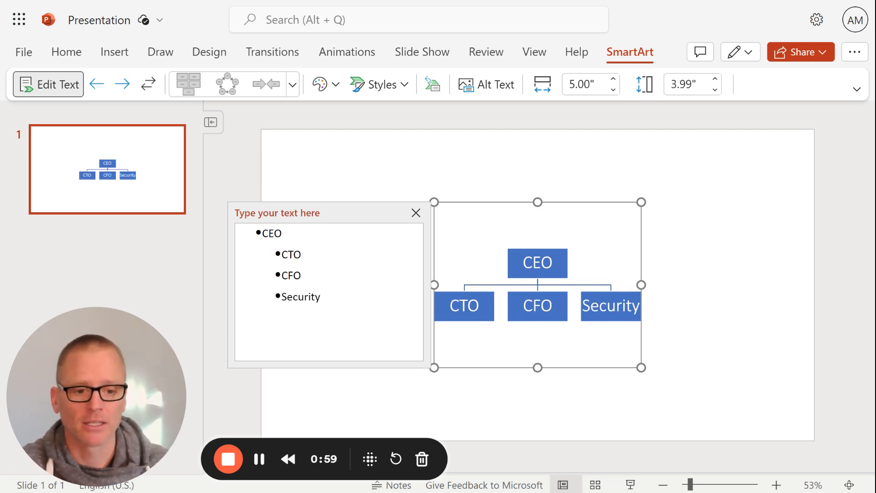
key(enter)
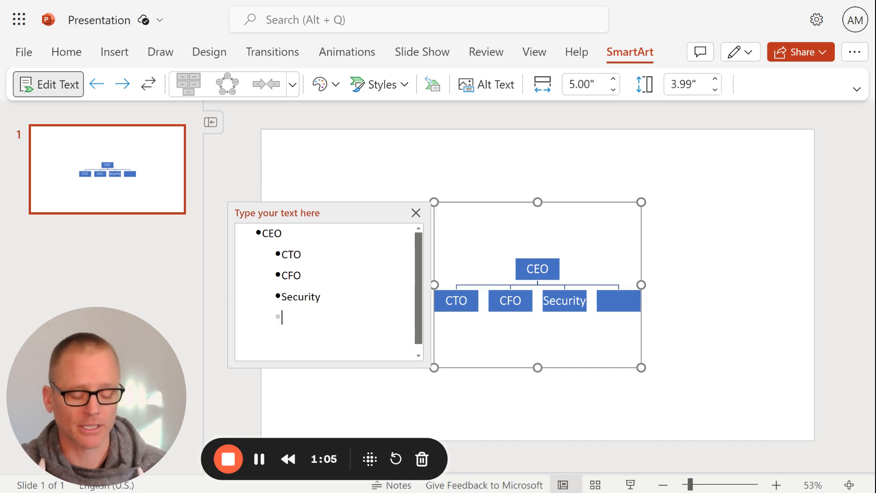
- Label the fourth box Special Ops and add Analyst 1 and Analyst 2 under CFO
text(S)
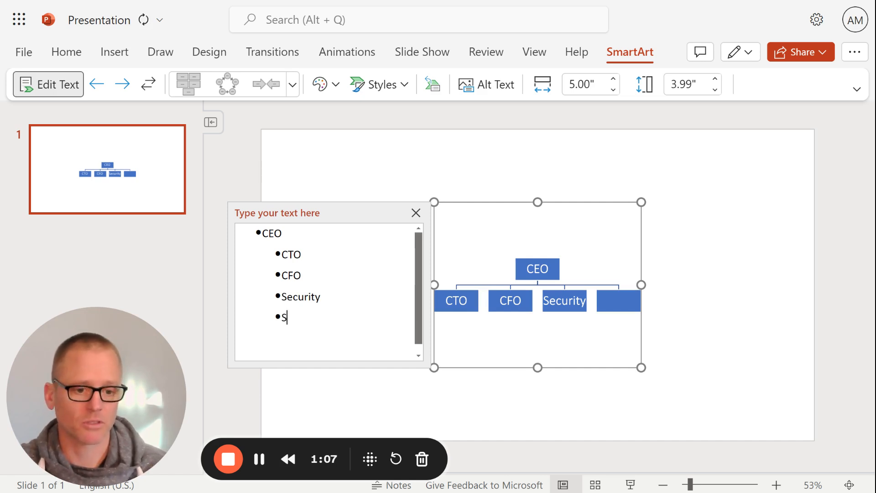
text(pecial)
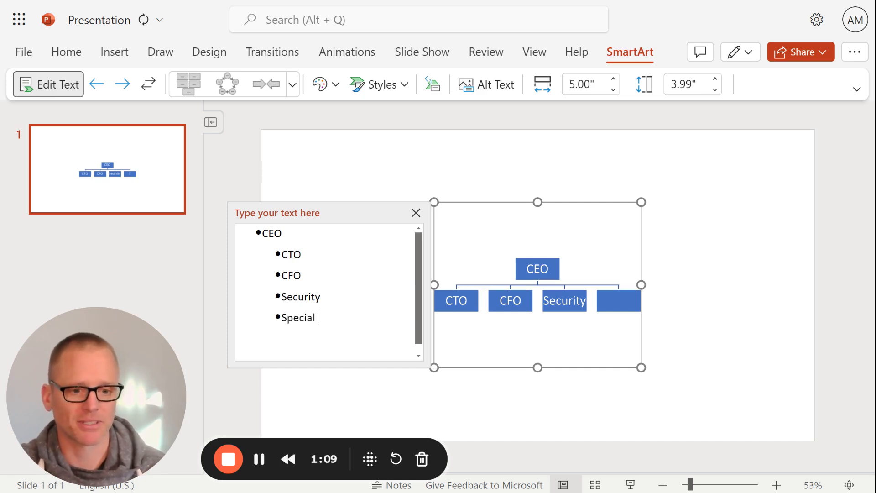
text(Ops)
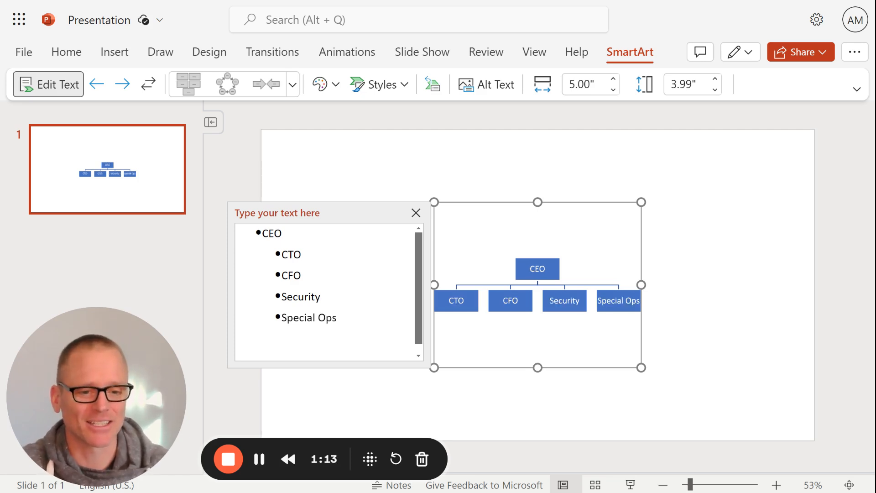
text(A)
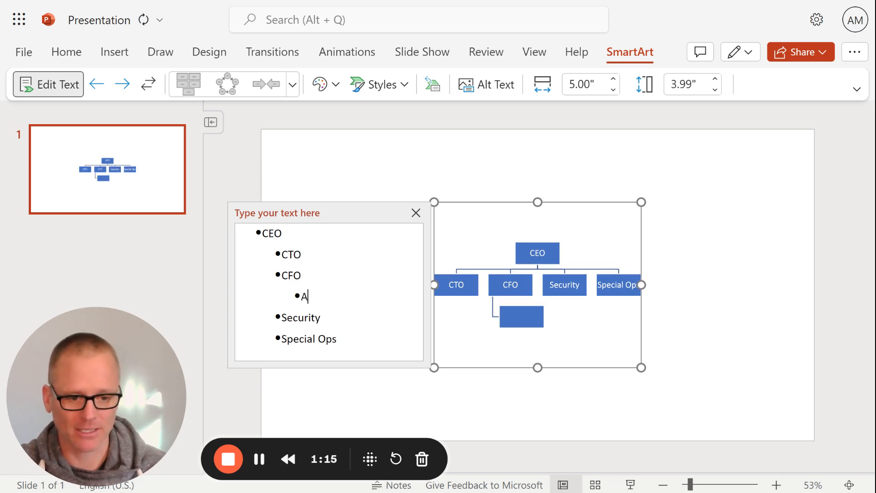
text(nalyst 2)
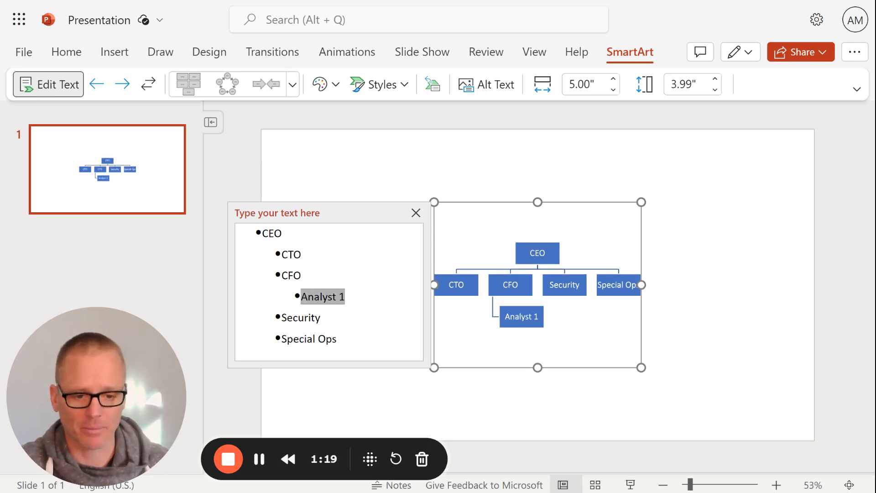
key(ctrl+v)
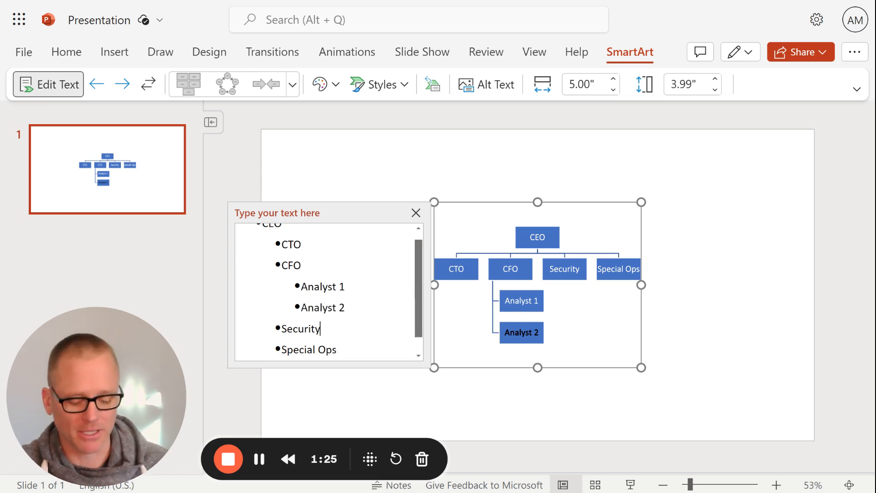
- Add Guard 1 and Guard 2 as sub-boxes under Security
text(Guard 1)
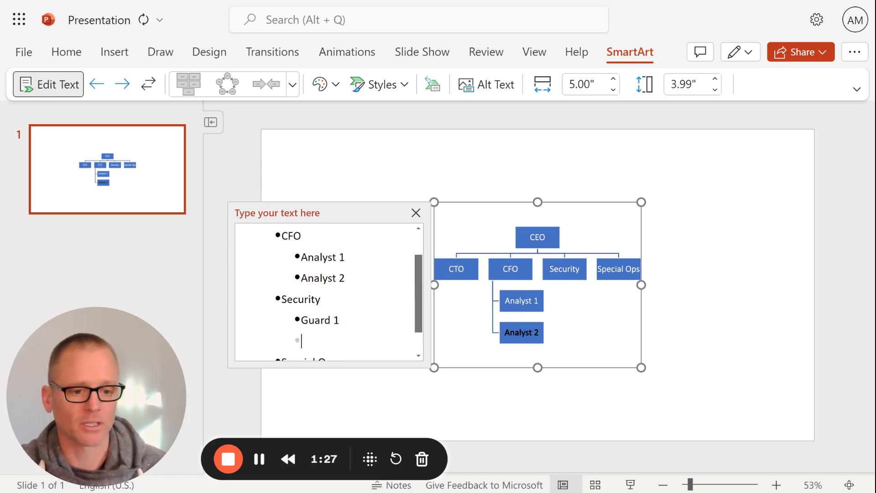
text(Guard 2)
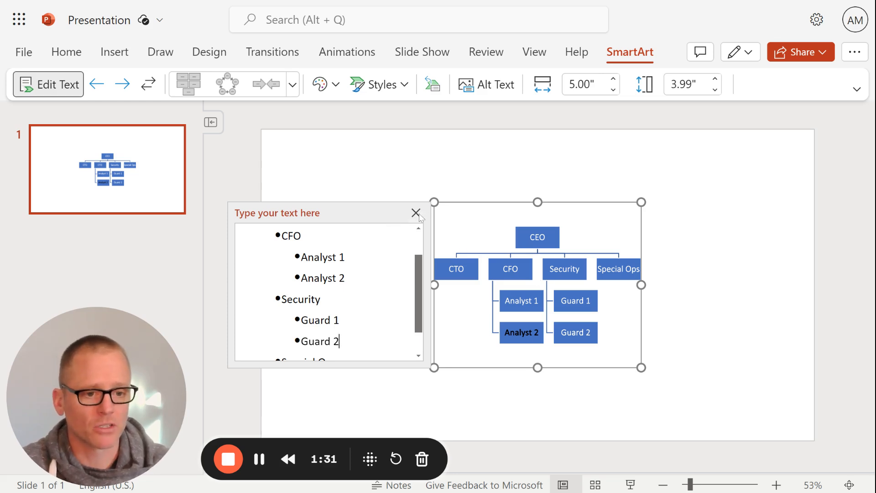
- Enlarge the org chart so its boxes and text fill the slide, with the text pane closed
click(416, 214)
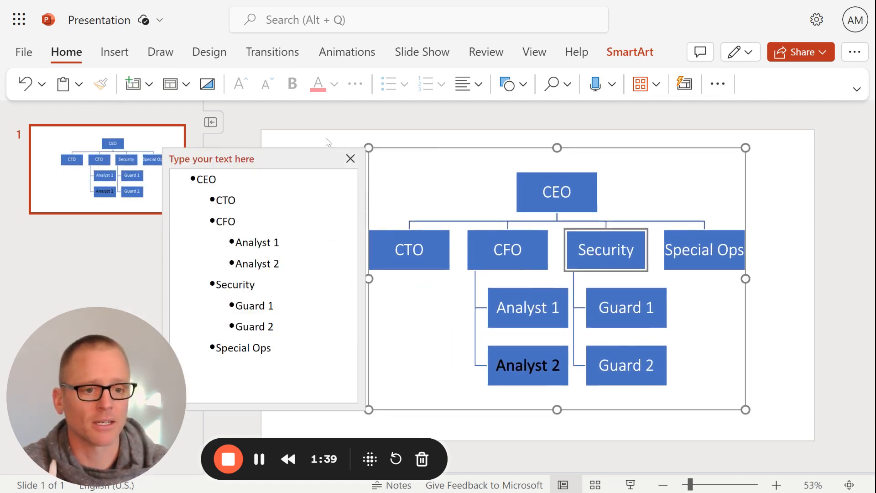
click(351, 159)
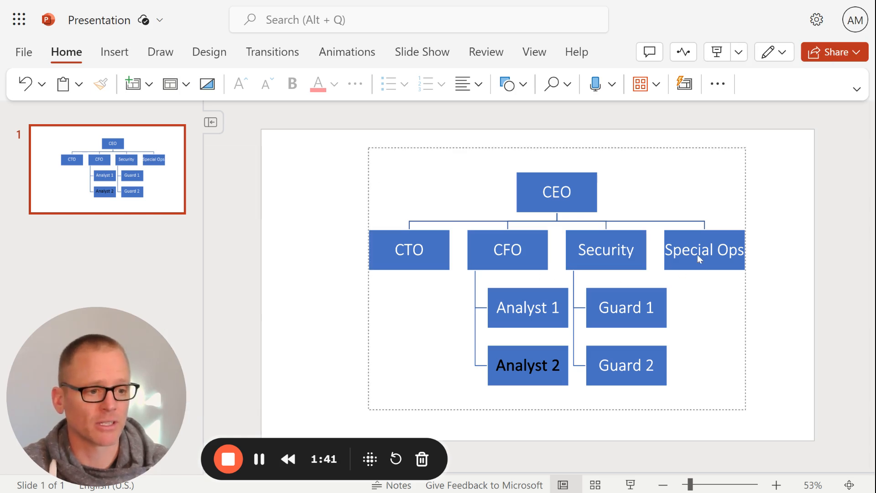
click(703, 249)
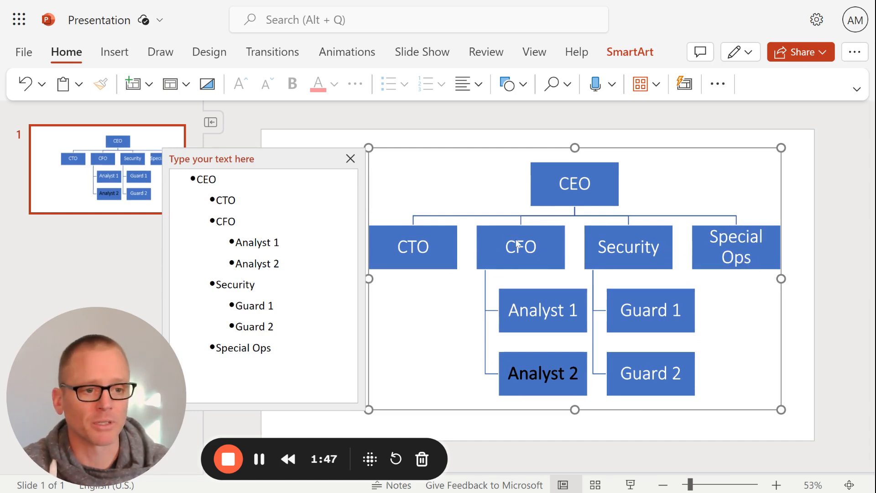
mouse_move(458, 240)
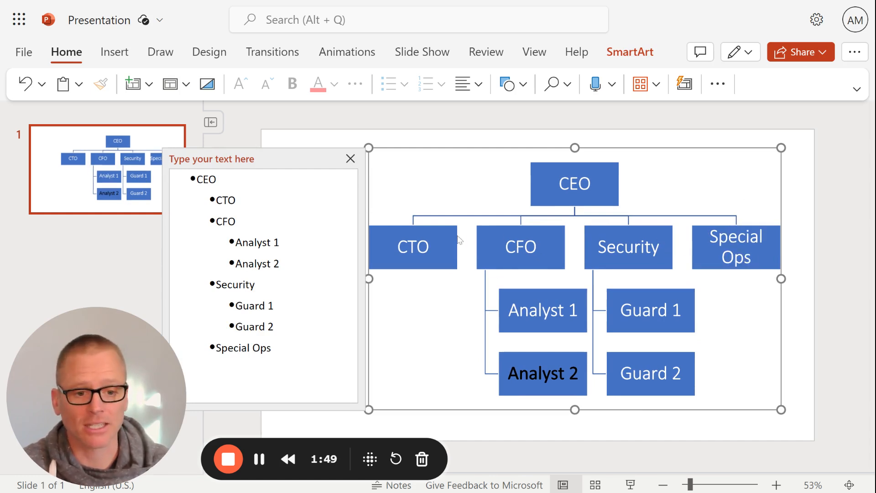
click(350, 159)
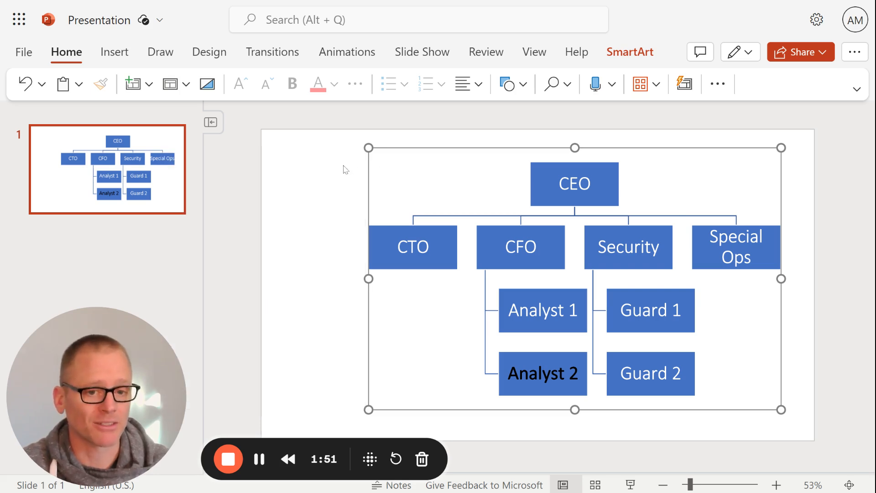
mouse_move(453, 190)
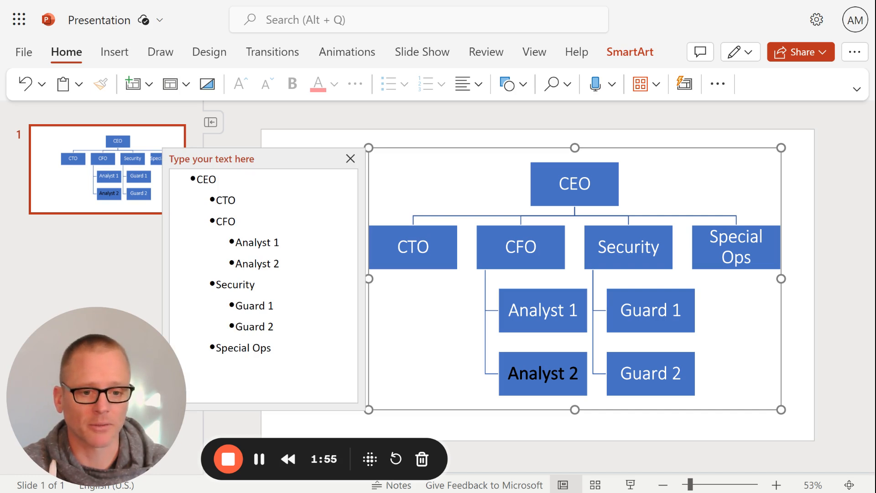
- Delete the Analyst 1 entry, leaving only Analyst 2 under CFO
double_click(252, 242)
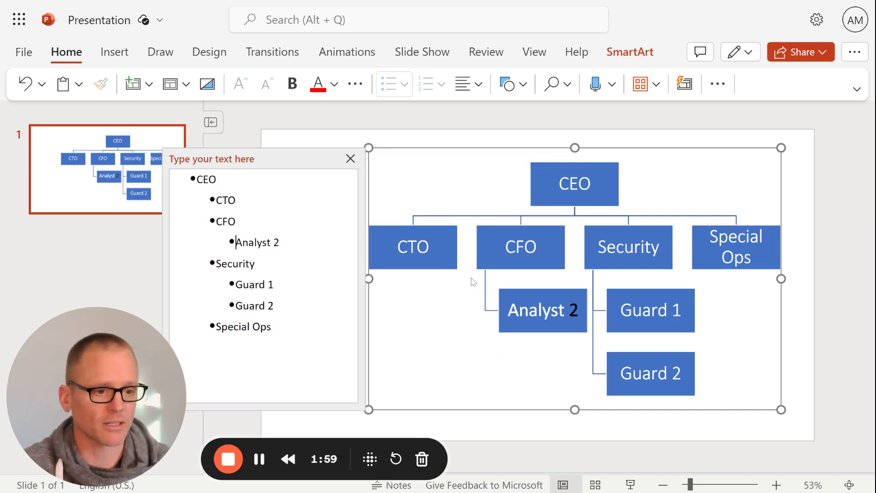
click(351, 158)
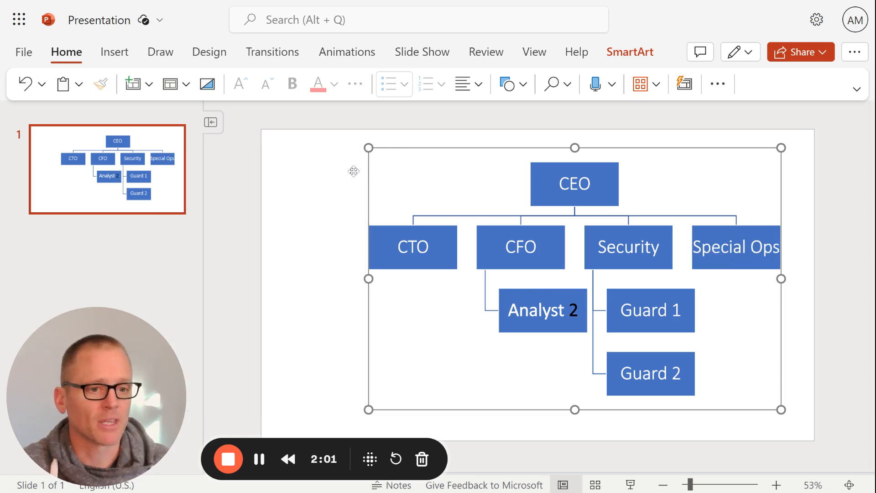
mouse_move(289, 222)
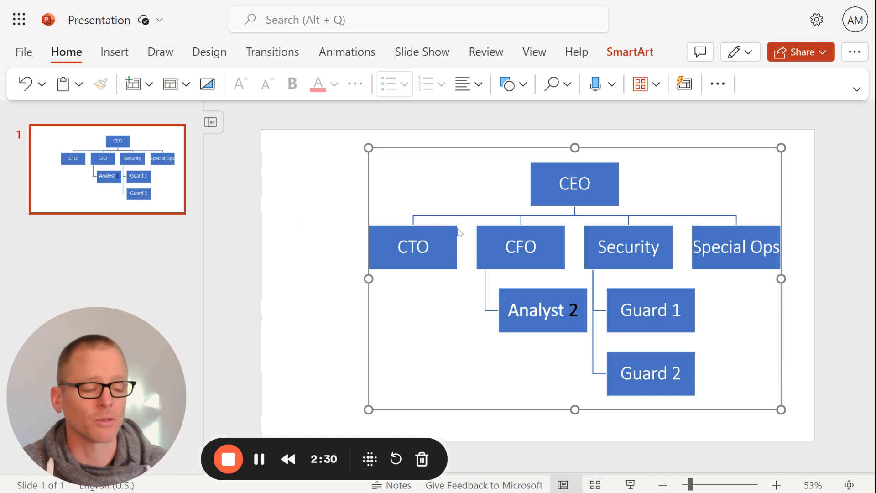
mouse_move(650, 221)
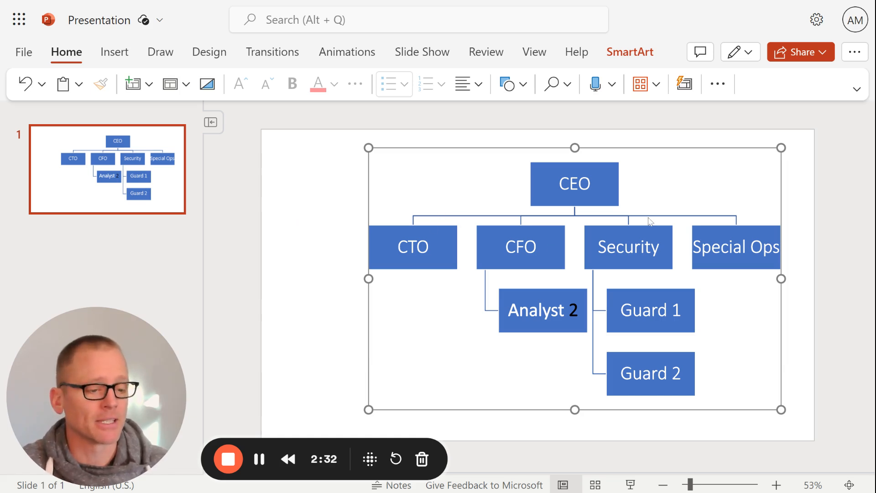